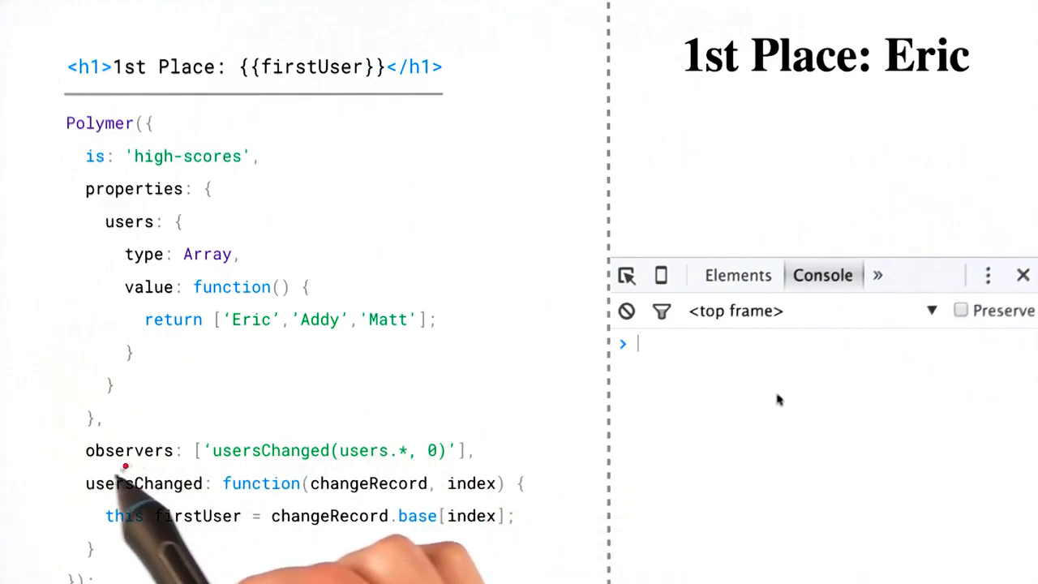
pyautogui.moveTo(370, 488)
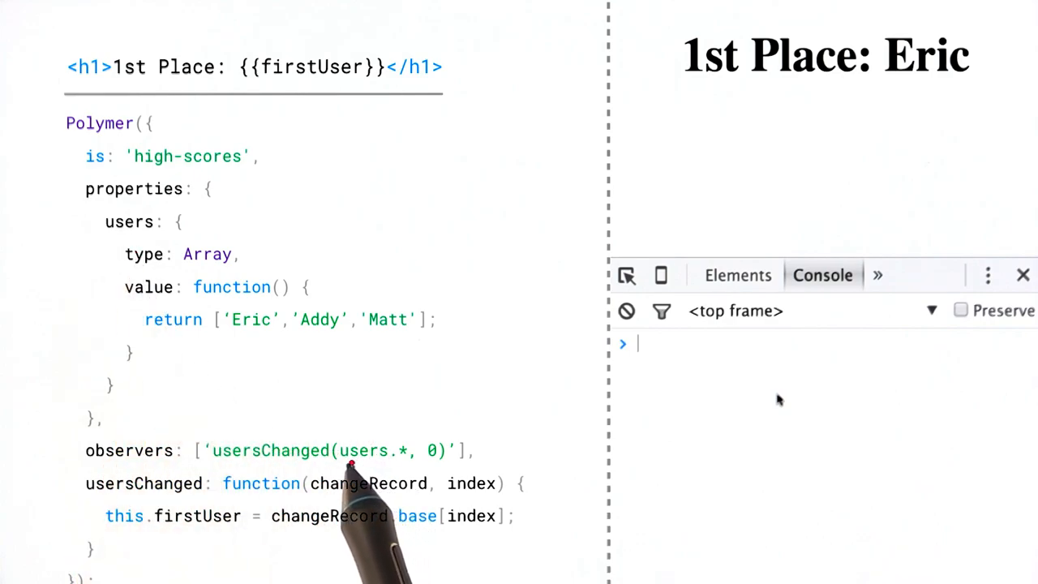
# Run $0.unshift('users', 'Steve') in the Console, returning 4 and updating the heading to Steve.
pyautogui.moveTo(349, 467); pyautogui.dragTo(408, 467)
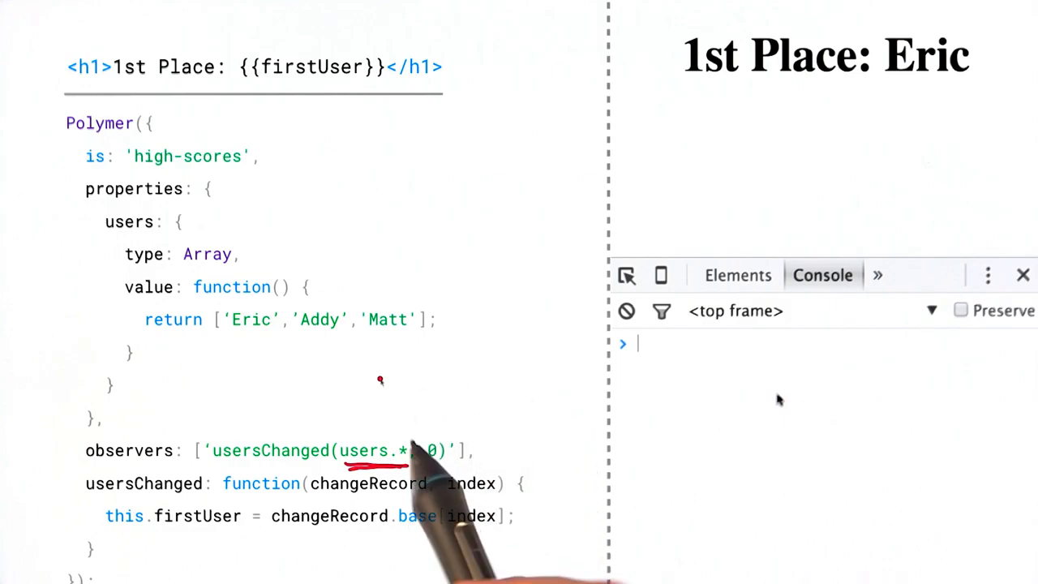
pyautogui.moveTo(286, 467)
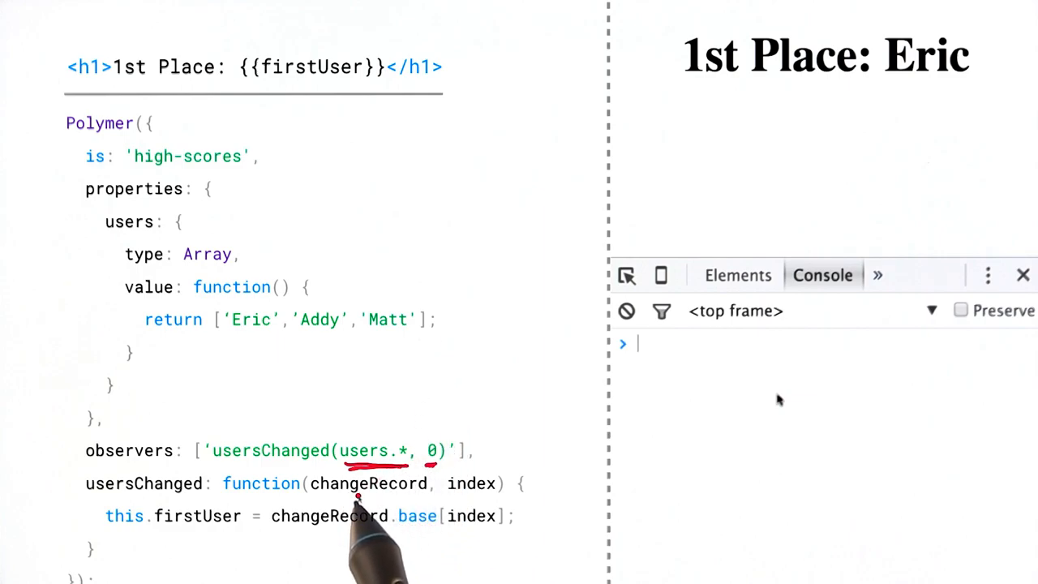
pyautogui.moveTo(409, 516)
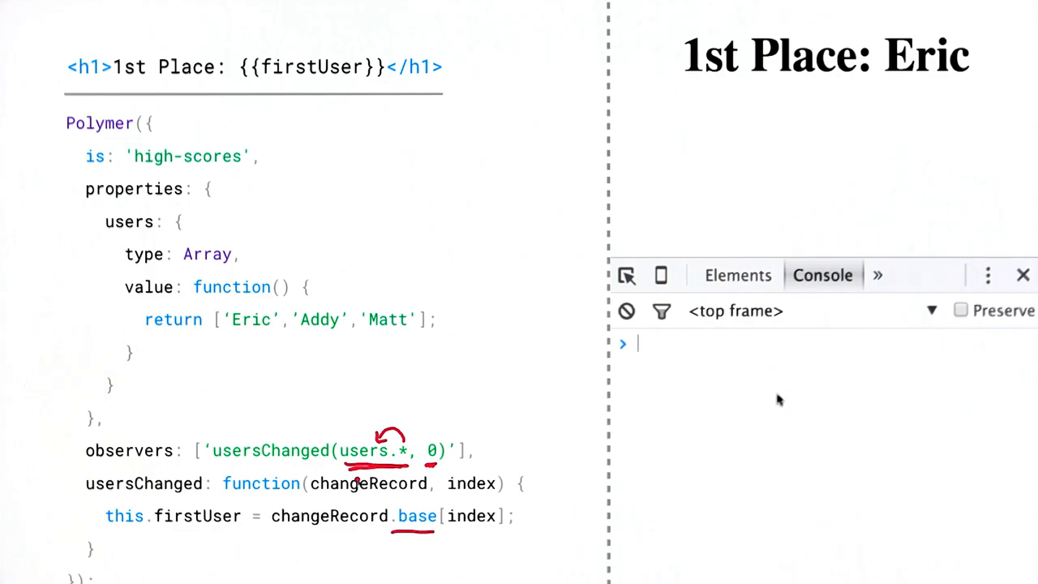
pyautogui.write('$')
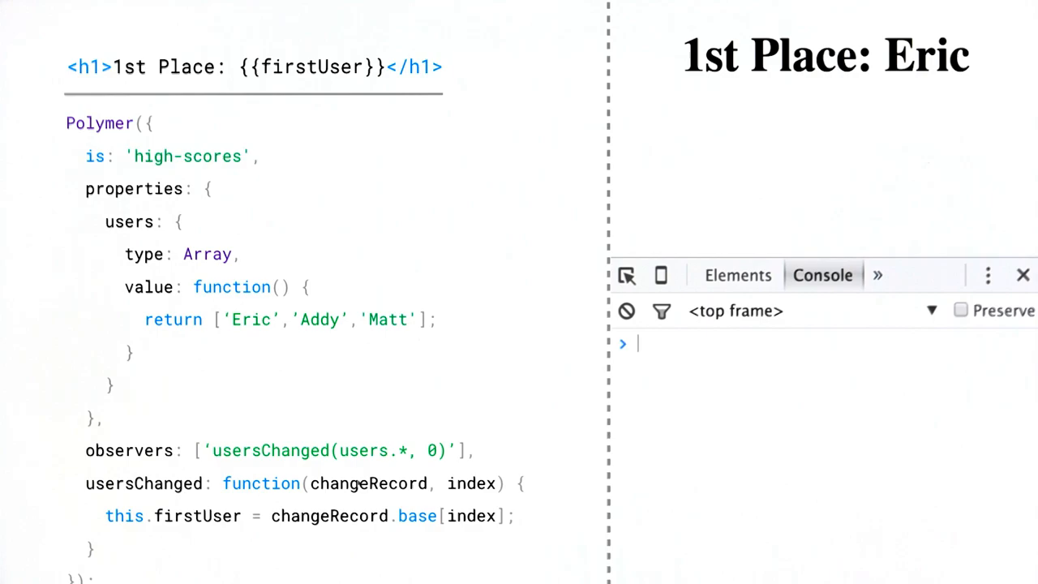
pyautogui.write('$0.unshift(')
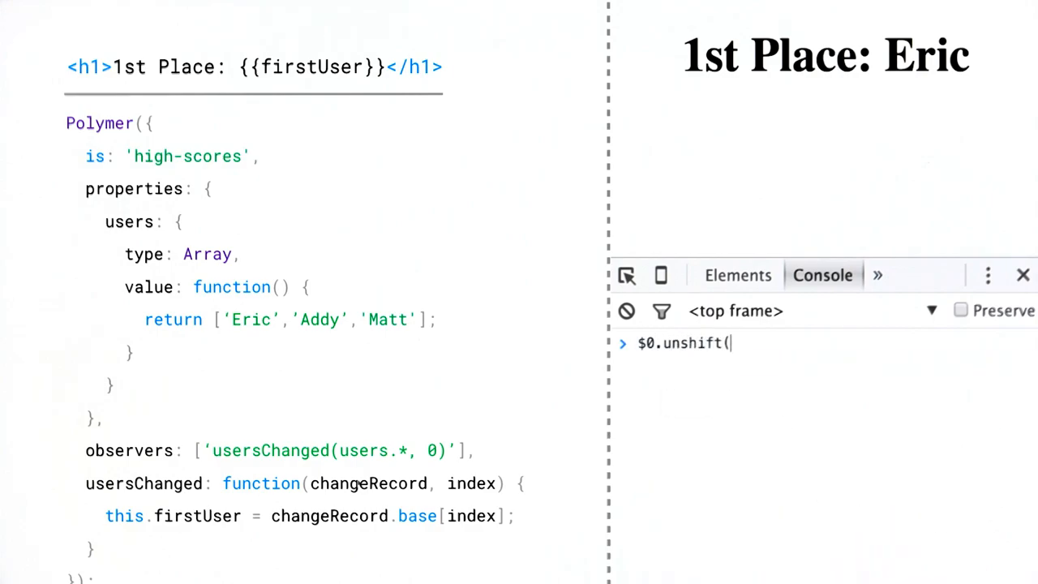
pyautogui.write("'users")
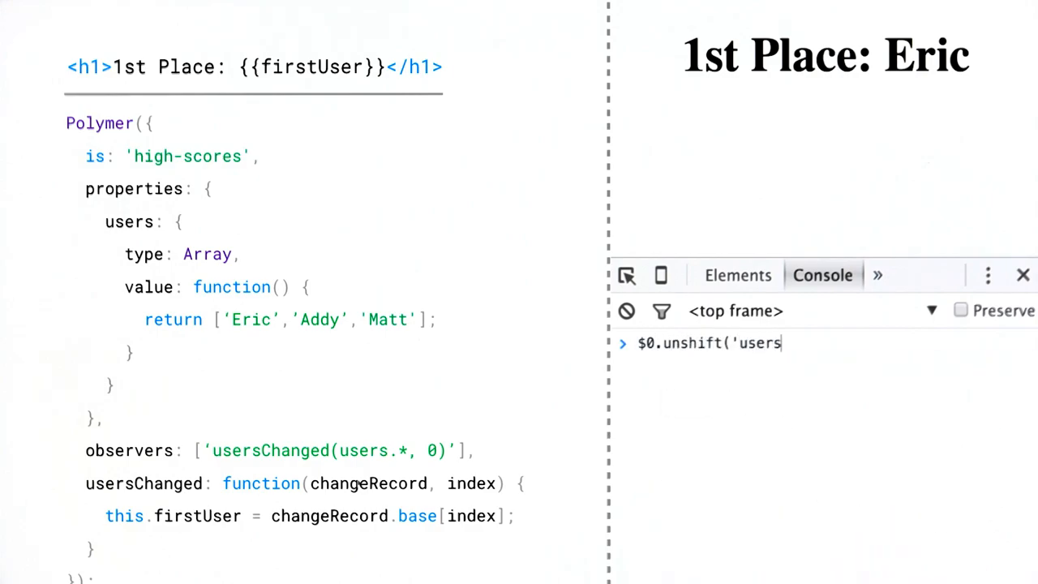
pyautogui.write("', 'Steve")
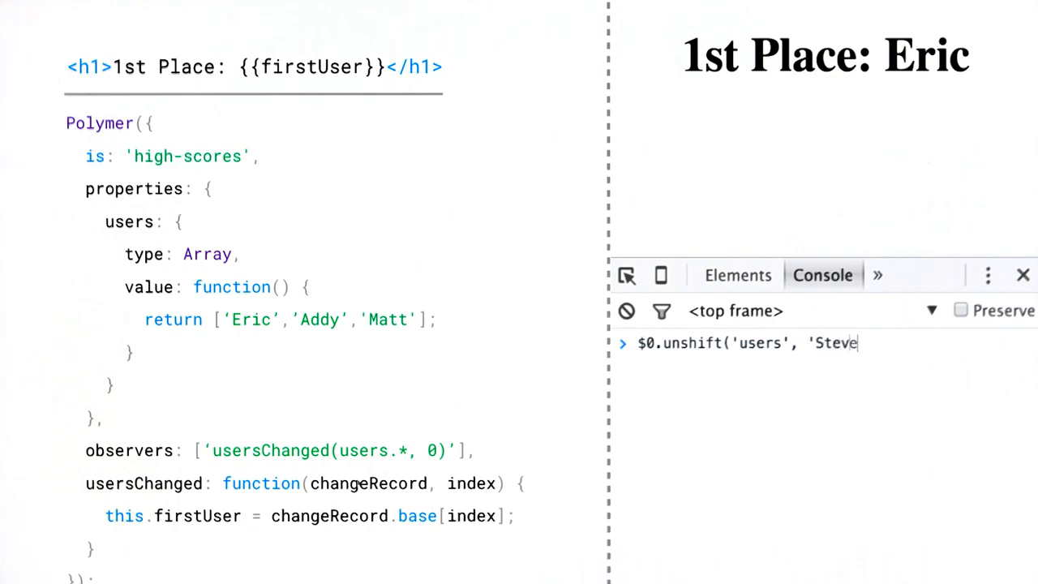
pyautogui.press('Enter')
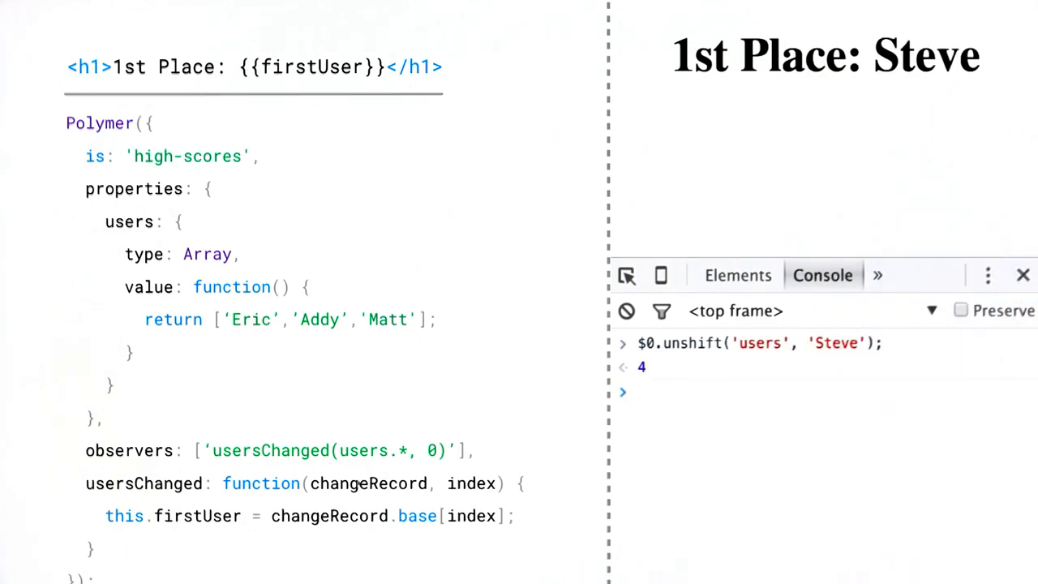
pyautogui.moveTo(217, 549)
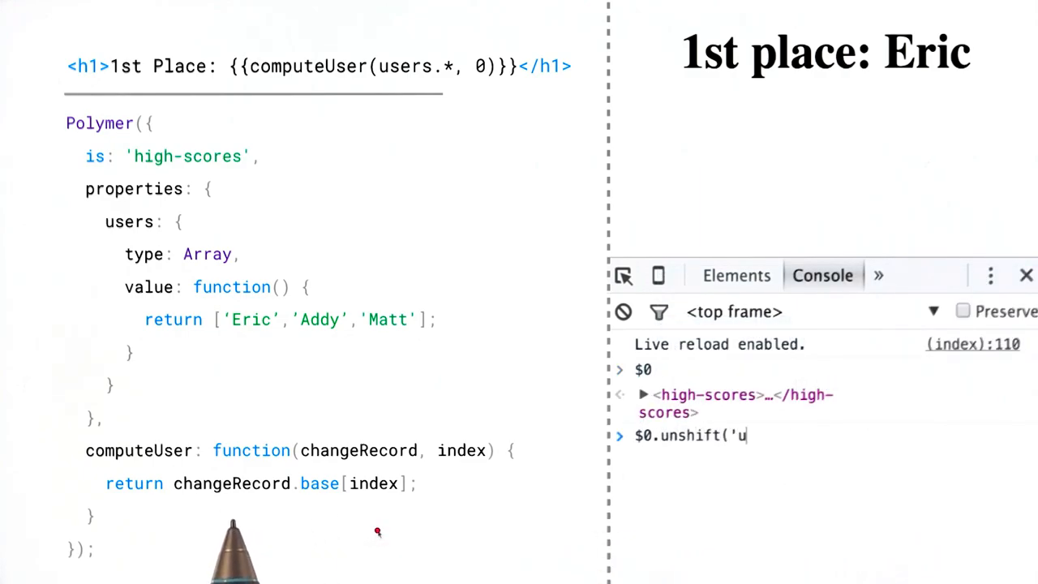
# Run $0.unshift('users', 'Gabe') in the Console.
pyautogui.write("sers', 'Gabe")
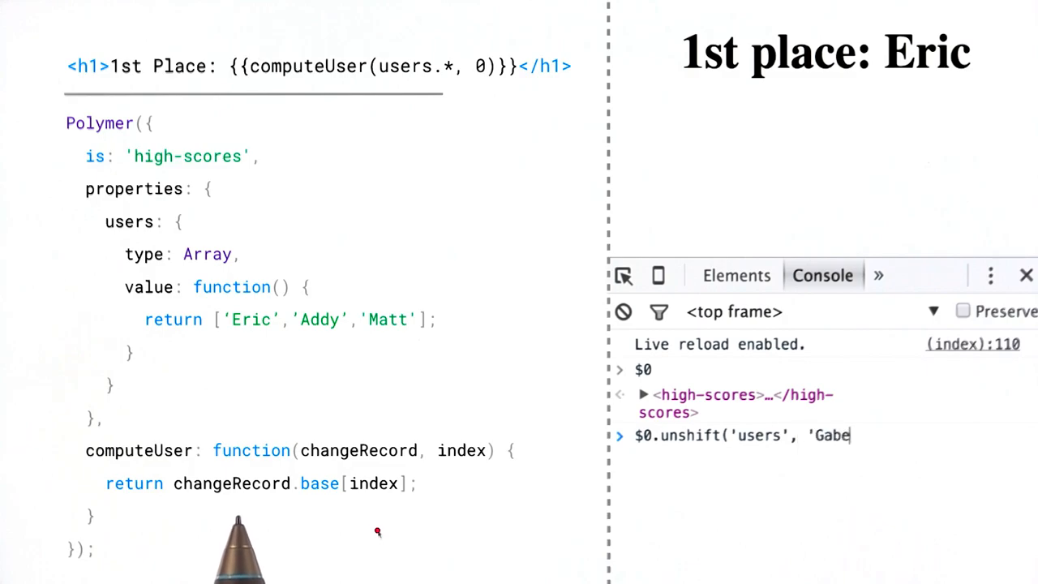
pyautogui.press('Enter')
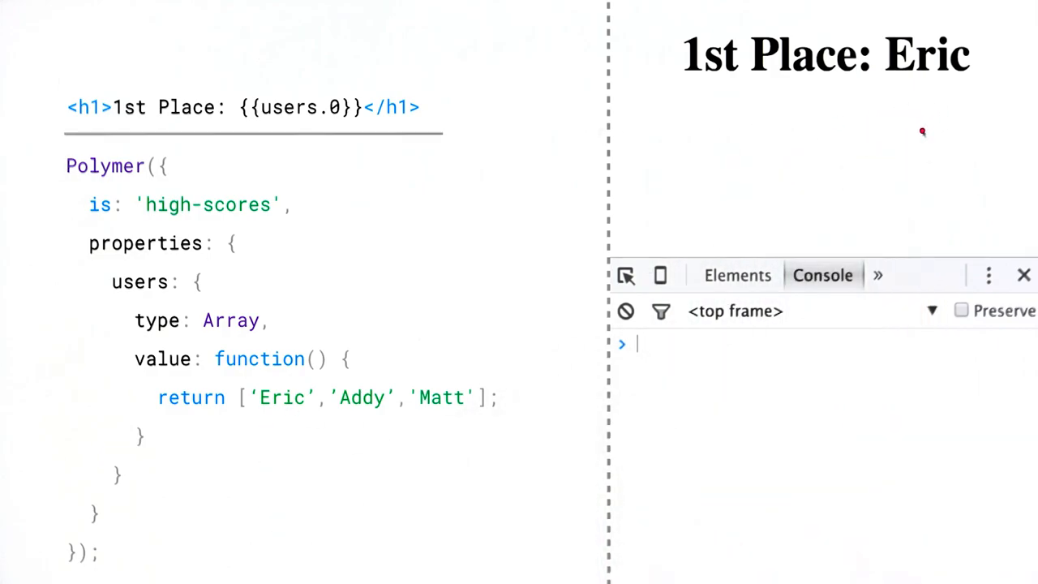
# Run $0.unshift('users', 'Boris') then $0.users, showing Boris first while the heading stays Eric.
pyautogui.write('$0.un')
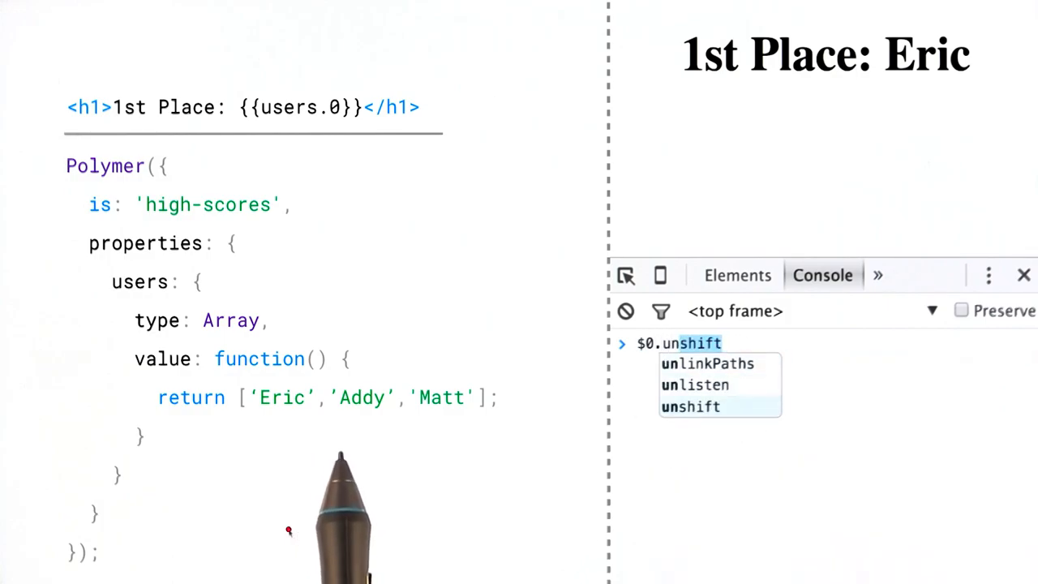
pyautogui.write("('user")
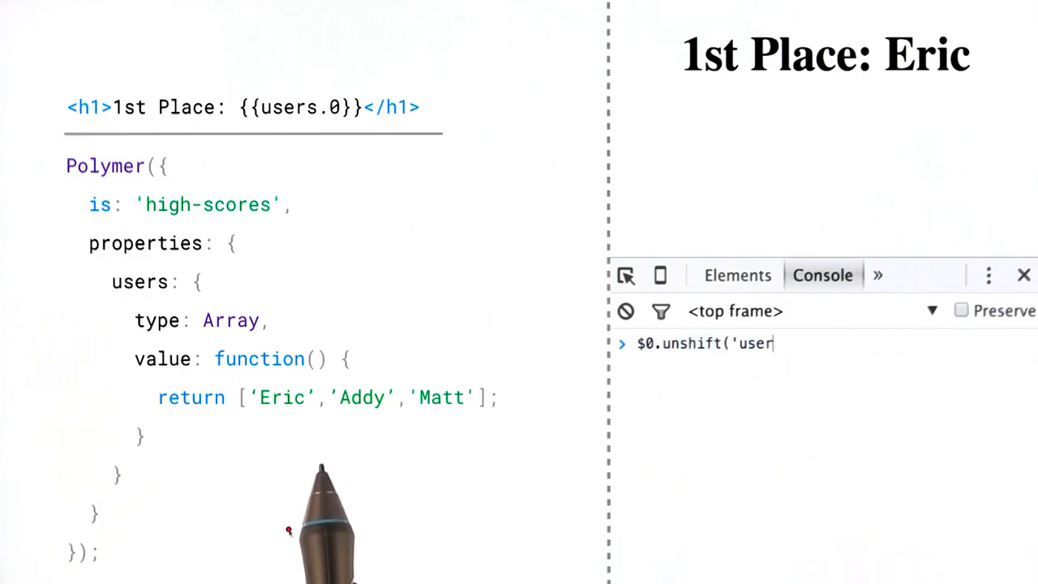
pyautogui.write("s', 'Boris'")
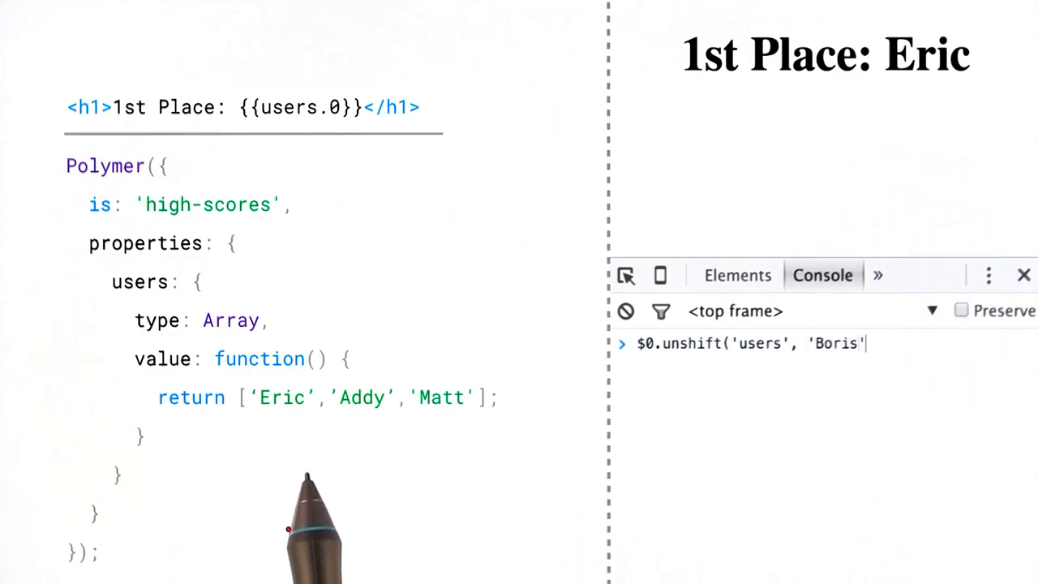
pyautogui.press('Enter')
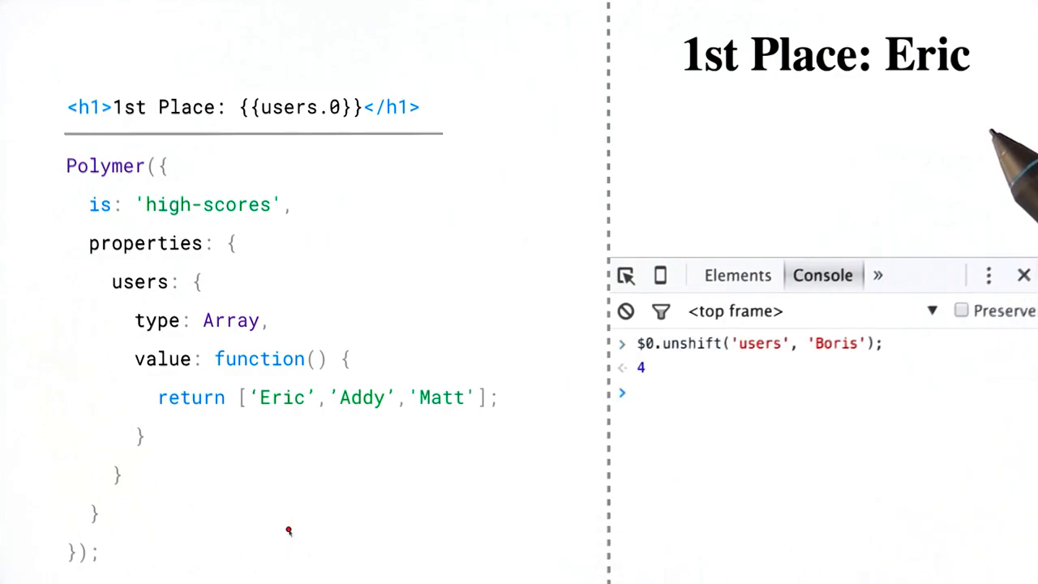
pyautogui.write('$0.users')
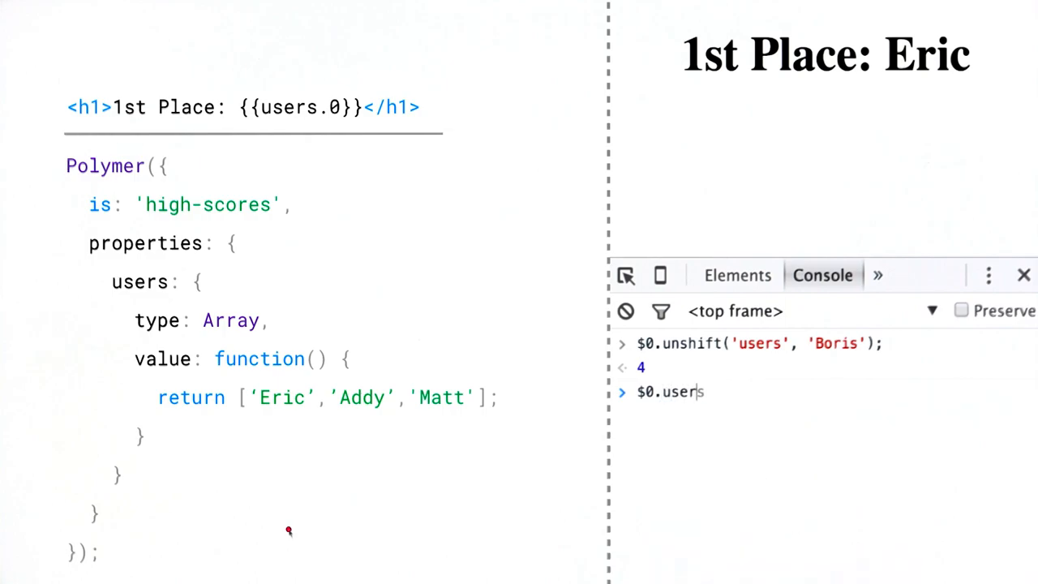
pyautogui.press('Enter')
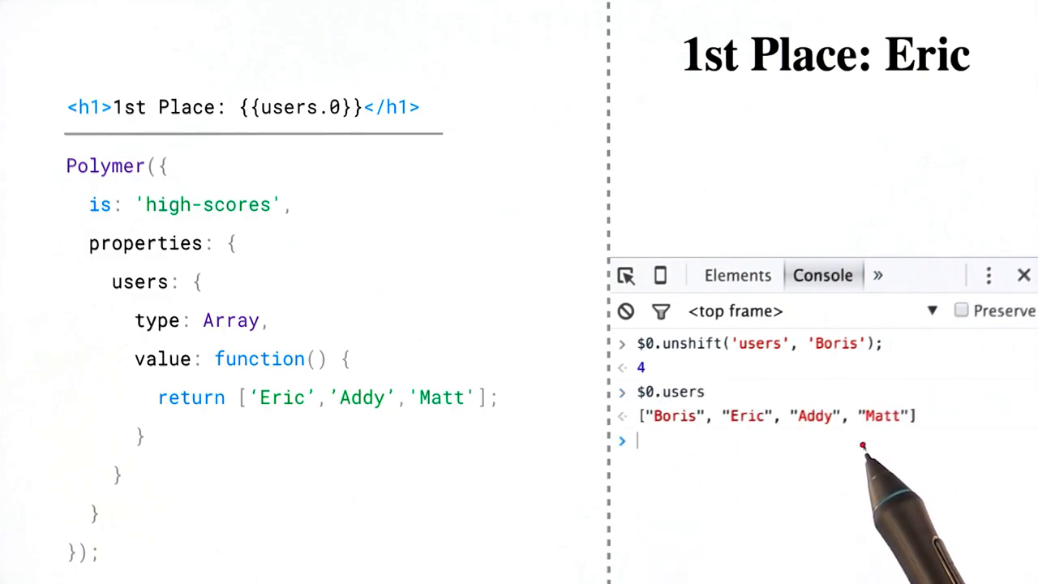
pyautogui.moveTo(610, 527)
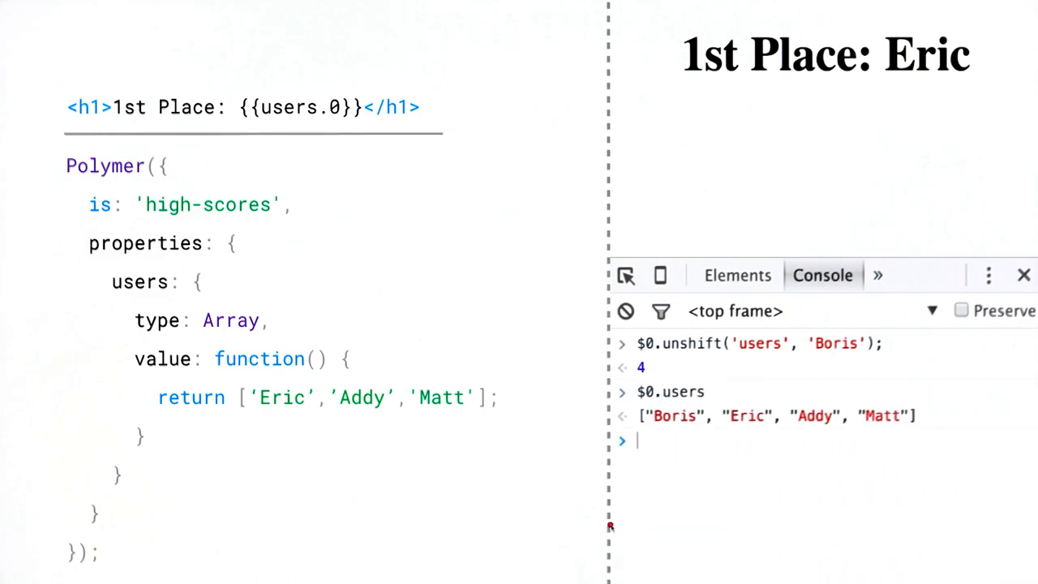